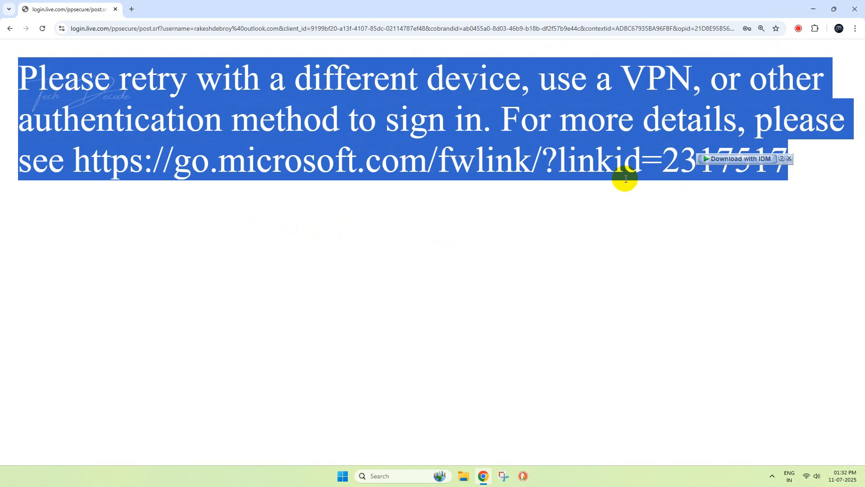
mouse_move(798, 123)
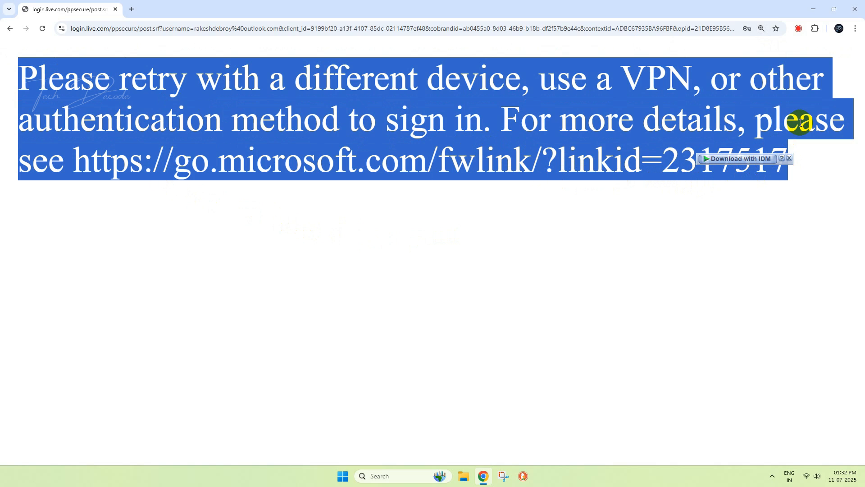
- Reveal Chrome's extension options with the Visit Chrome Web Store entry
left_click(855, 28)
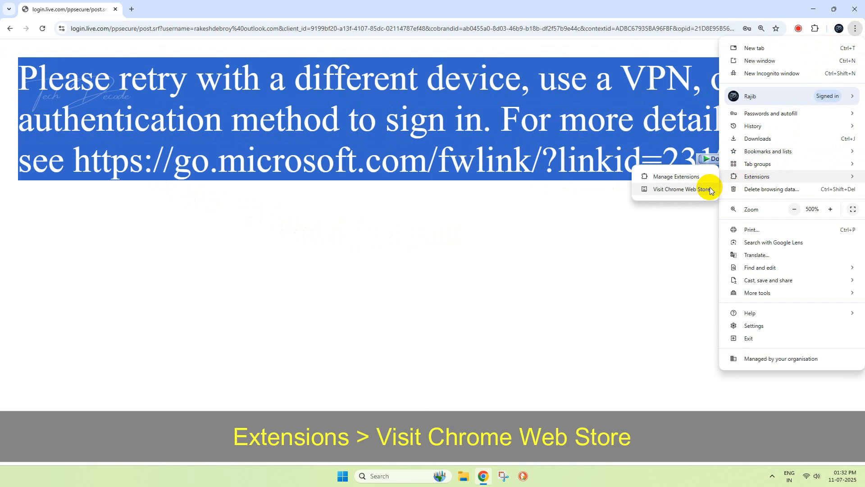
- Find Browsec VPN in the Chrome Web Store by searching 'bro' and add it to Chrome
left_click(683, 189)
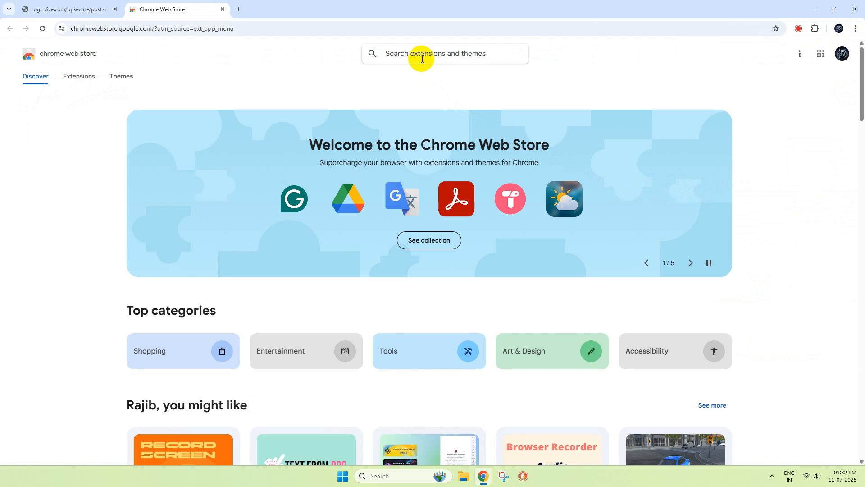
type("browsec")
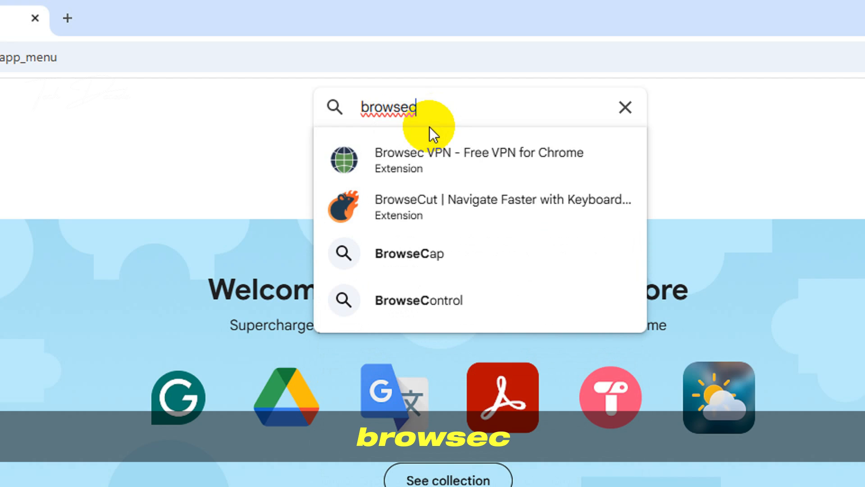
left_click(479, 160)
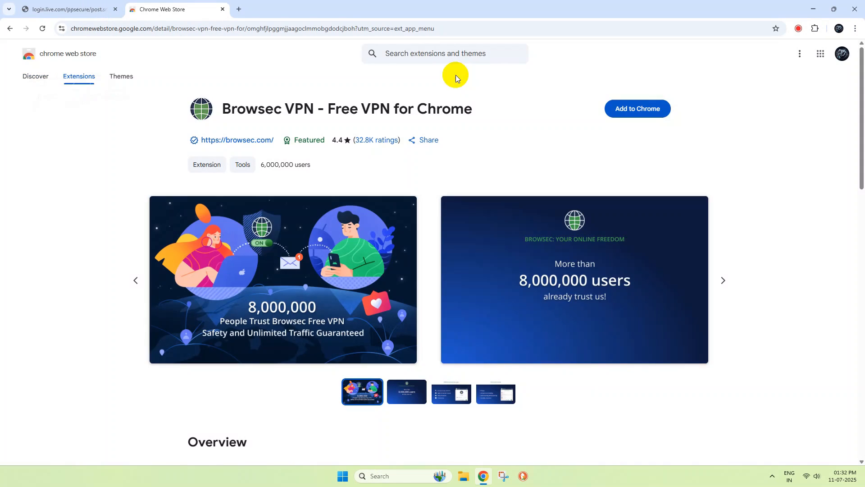
left_click(637, 108)
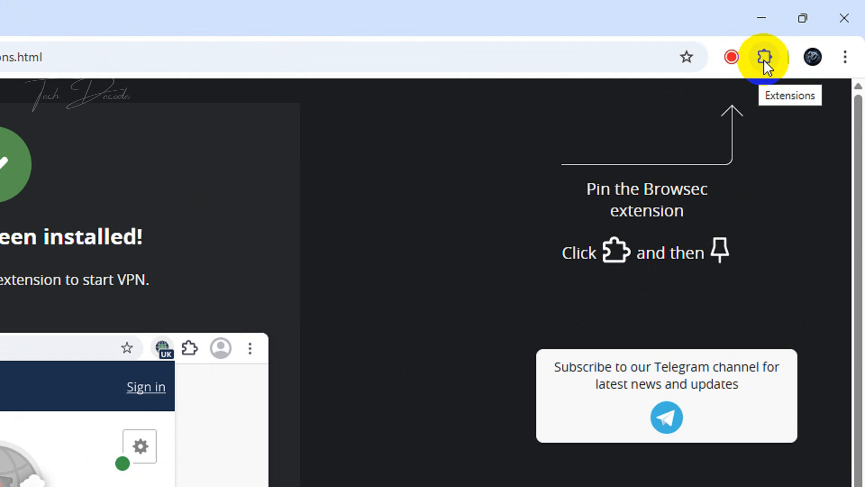
- Pin the Browsec VPN extension to the Chrome toolbar
left_click(764, 57)
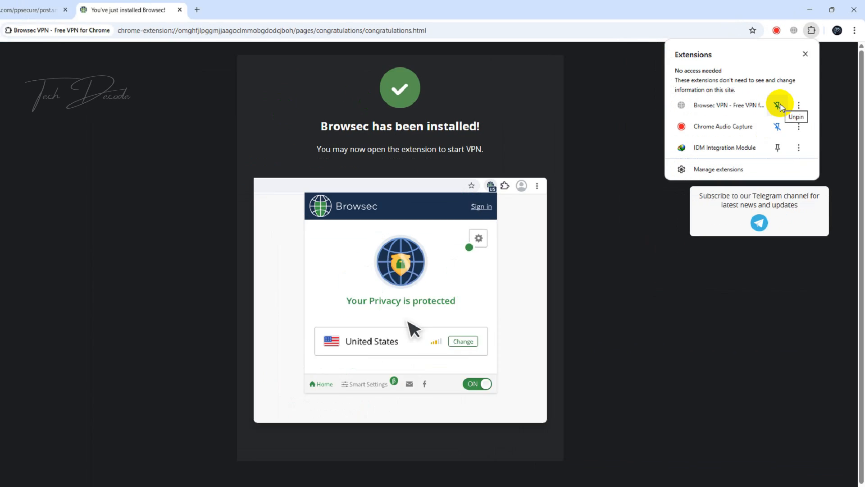
left_click(777, 105)
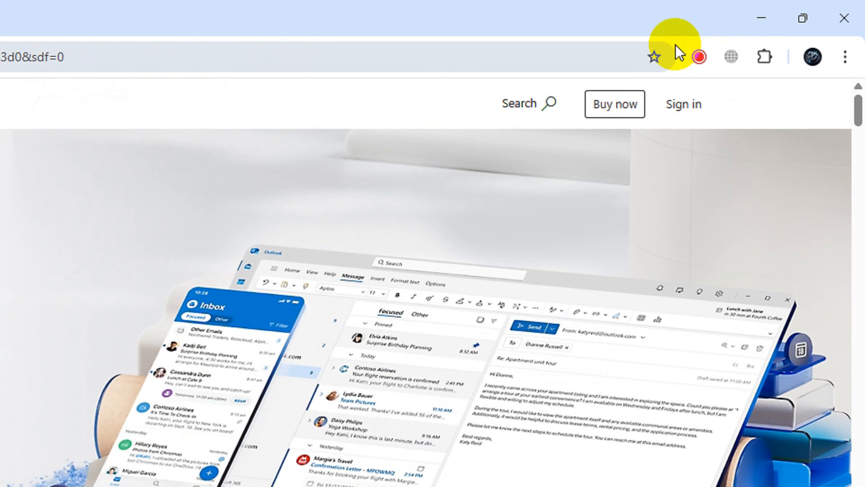
- Accept Browsec's terms and turn the VPN on, connecting through the Netherlands
left_click(729, 56)
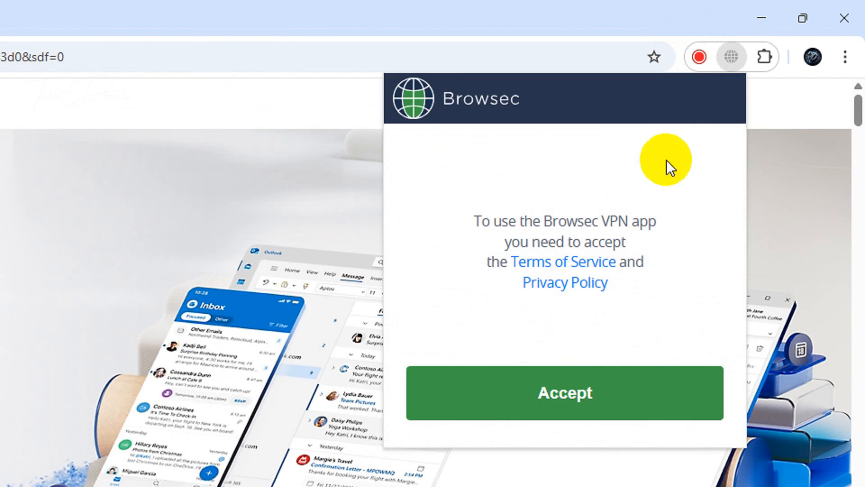
left_click(563, 393)
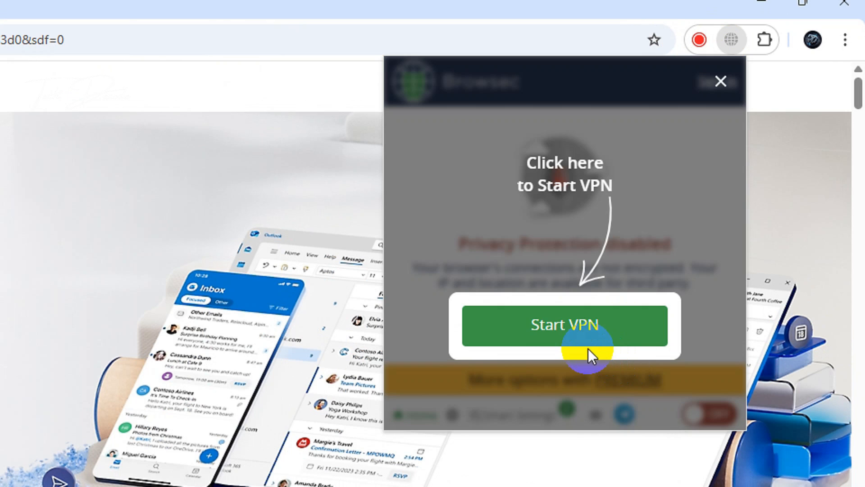
left_click(563, 324)
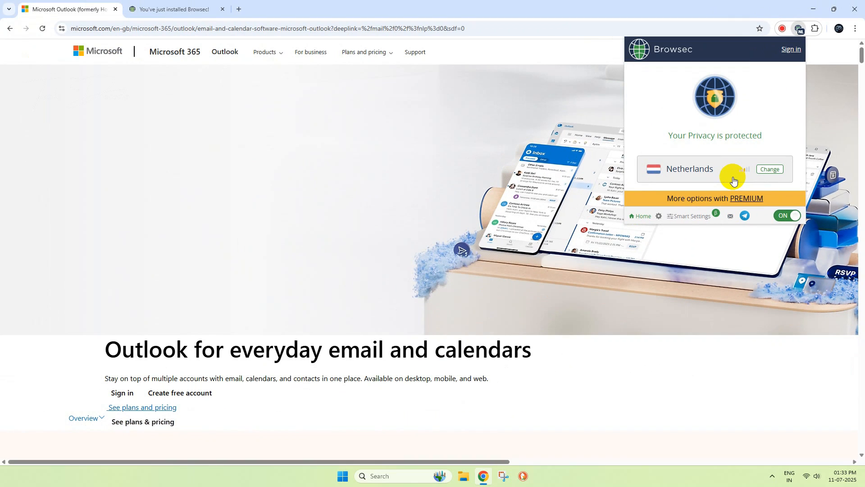
mouse_move(563, 136)
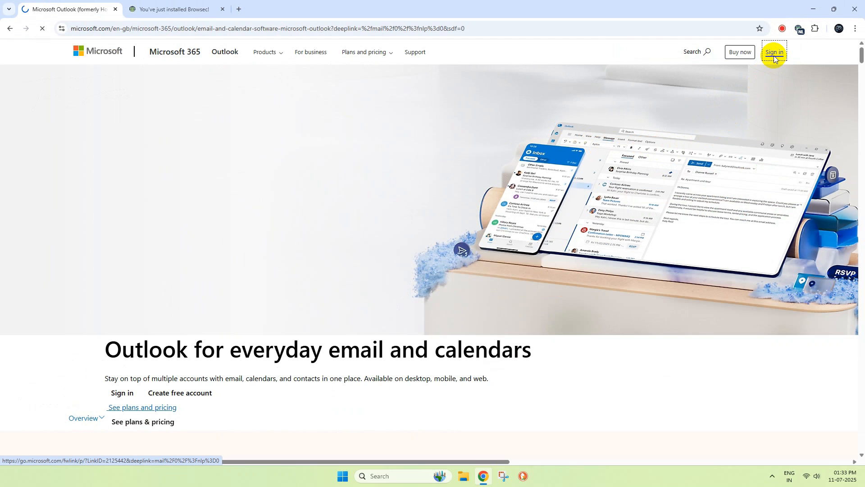
- Sign in to Outlook, verify with the security code and skip passkey setup
left_click(774, 52)
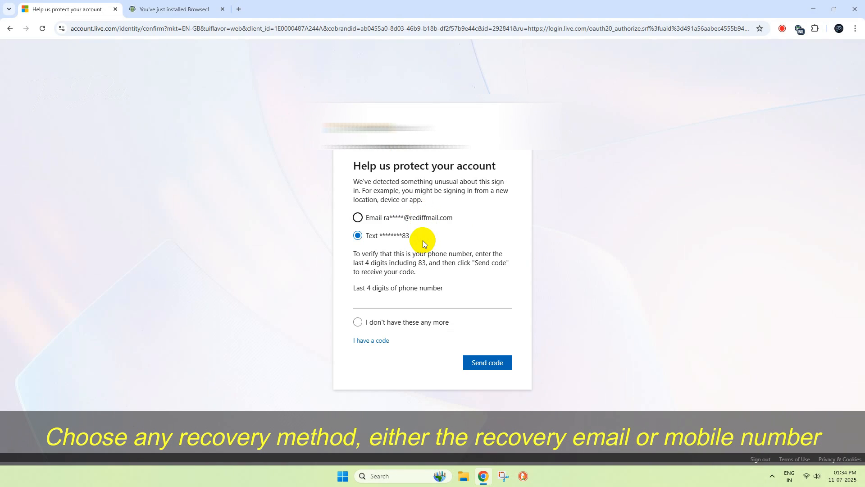
type("19")
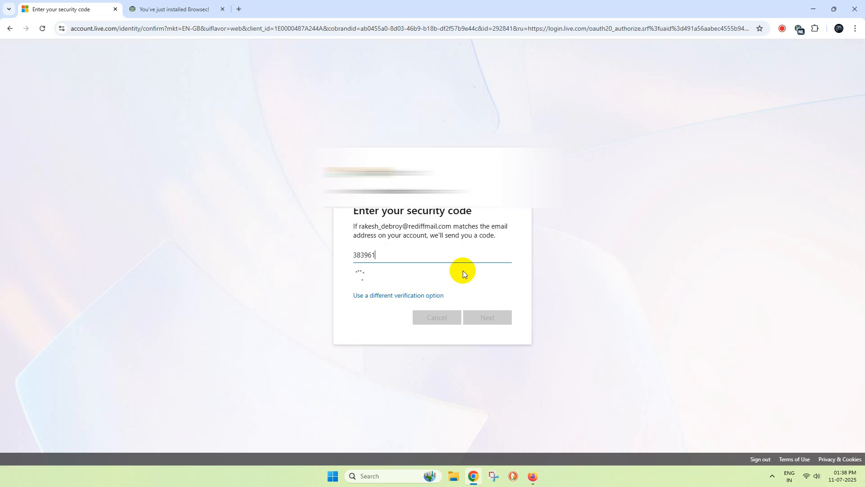
left_click(486, 317)
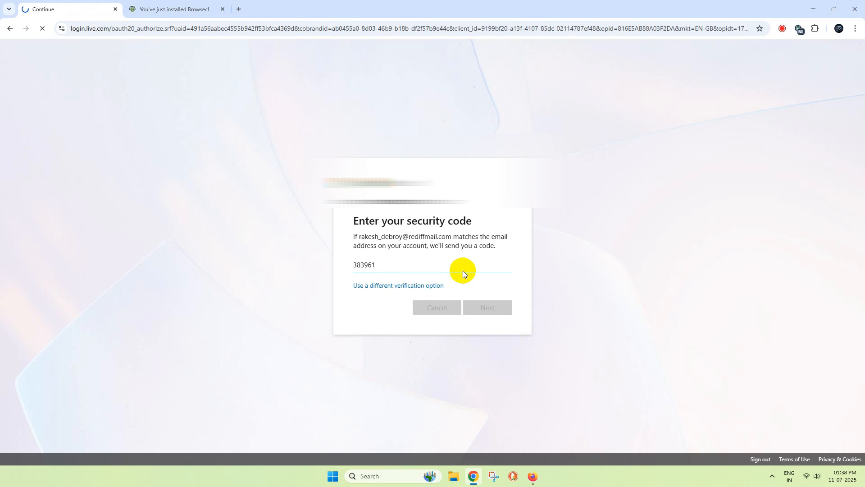
left_click(486, 307)
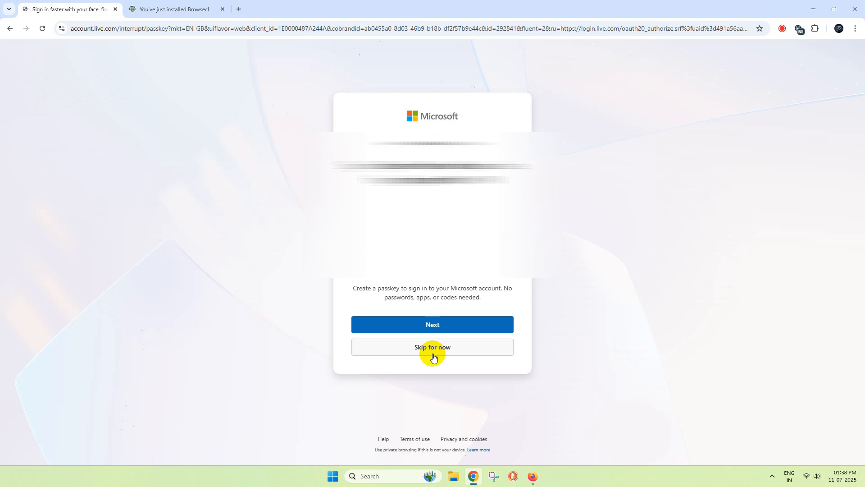
left_click(432, 347)
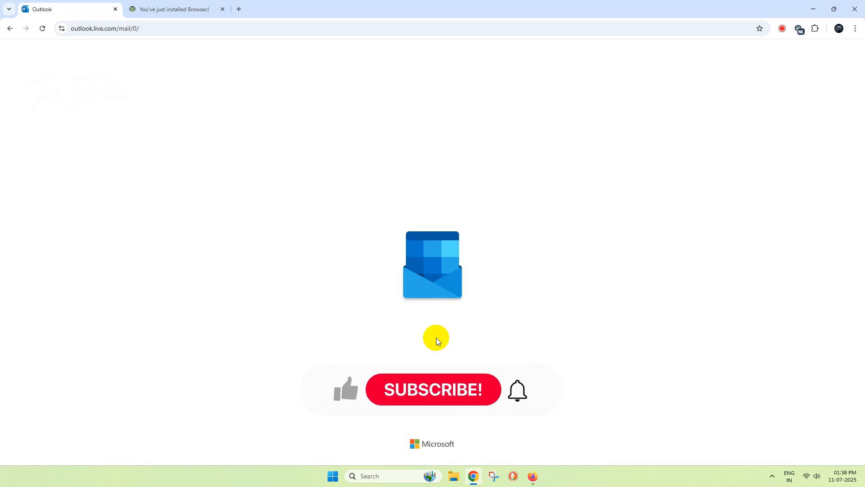